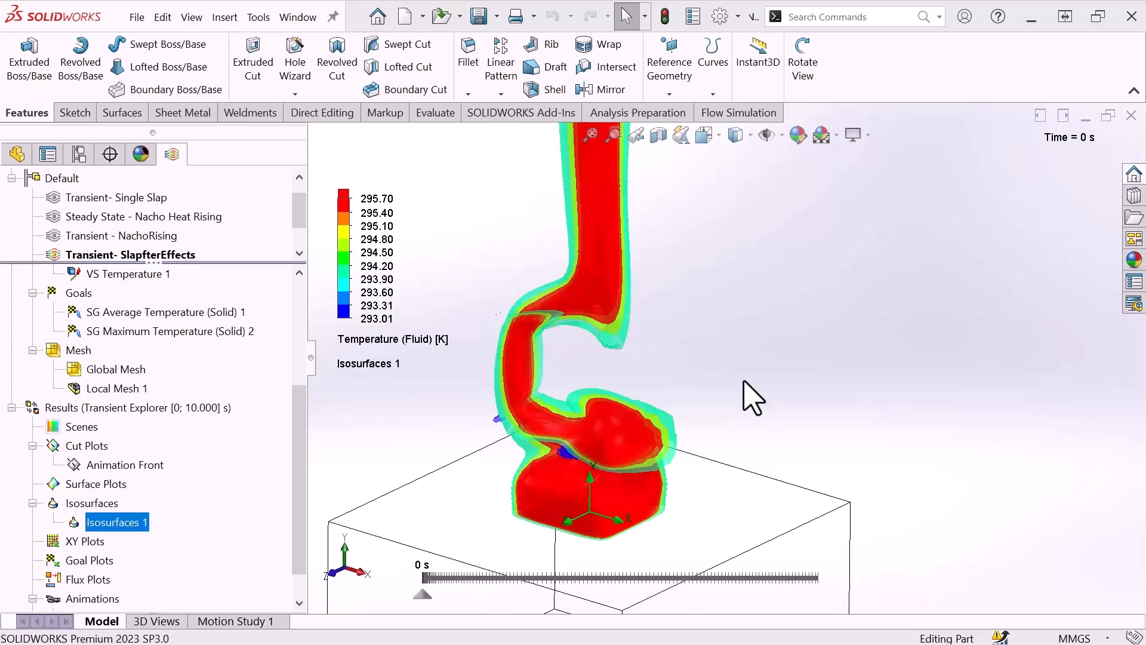
mouse_move(172, 424)
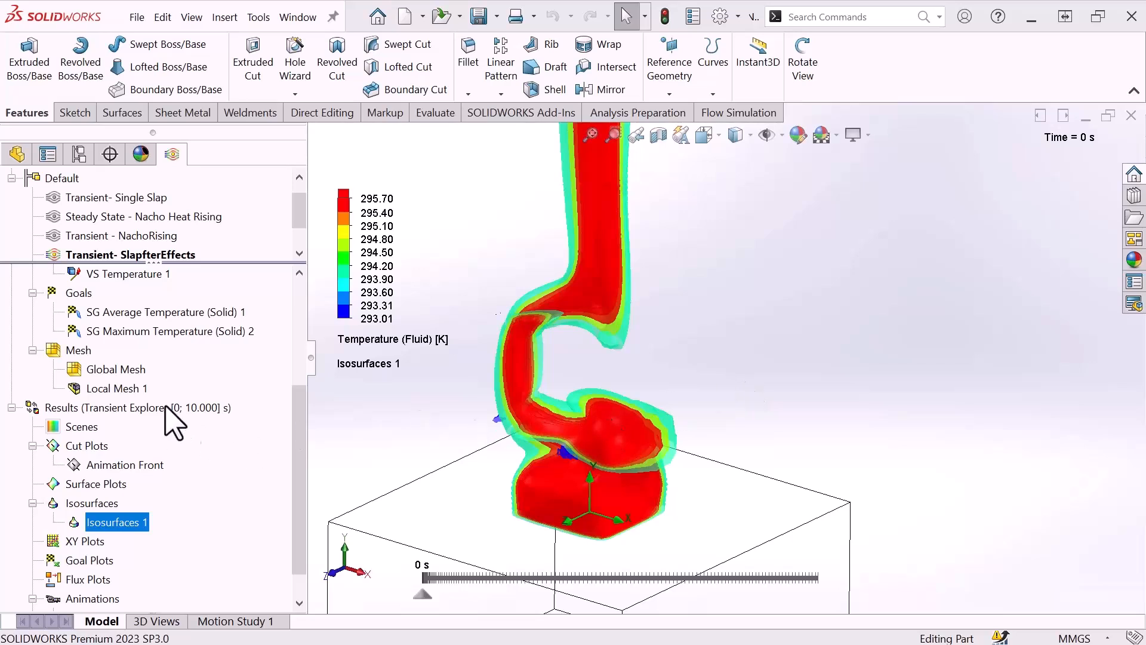
mouse_move(196, 429)
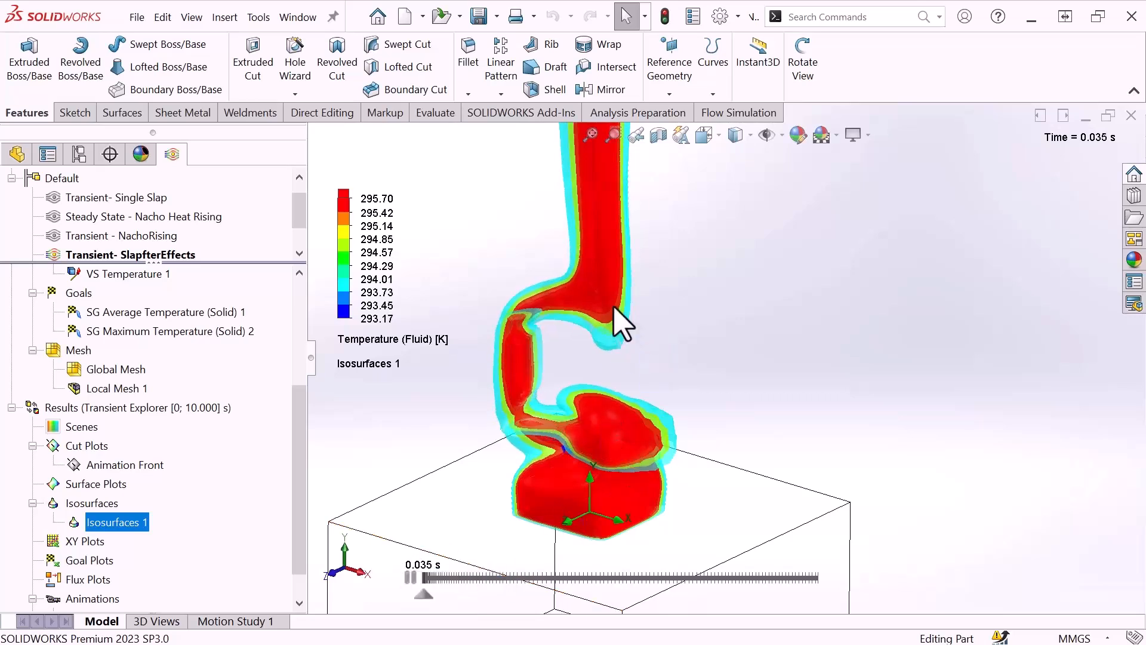
Reset playback to the start and launch the Animation Wizard for Isosurfaces 1
click(413, 577)
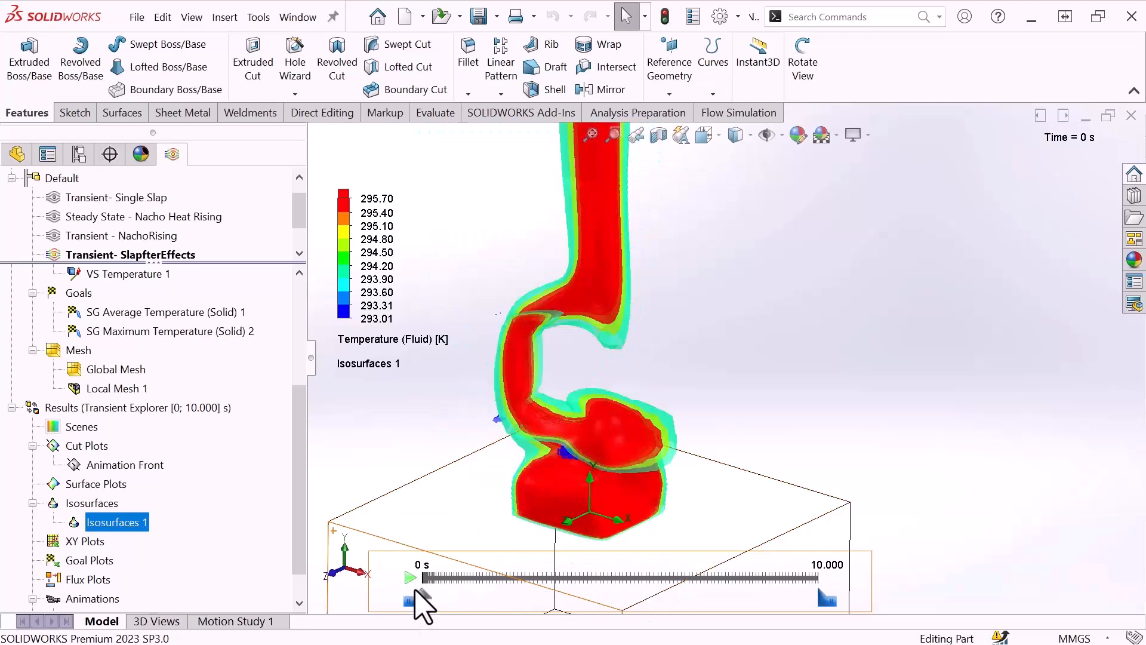
mouse_move(426, 600)
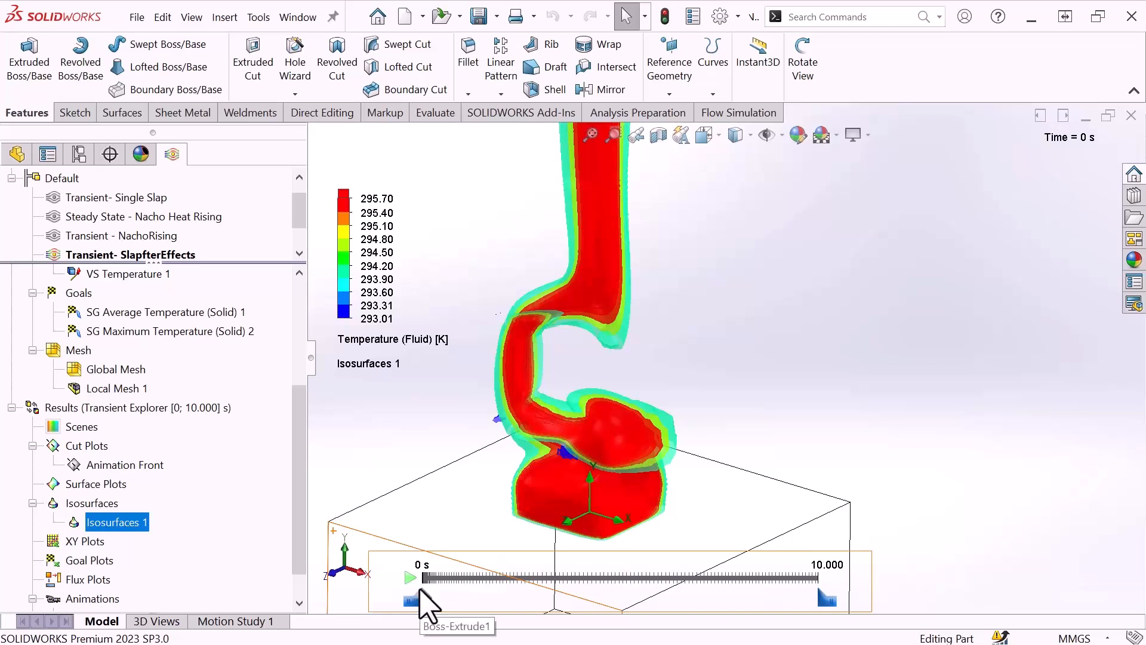
mouse_move(428, 606)
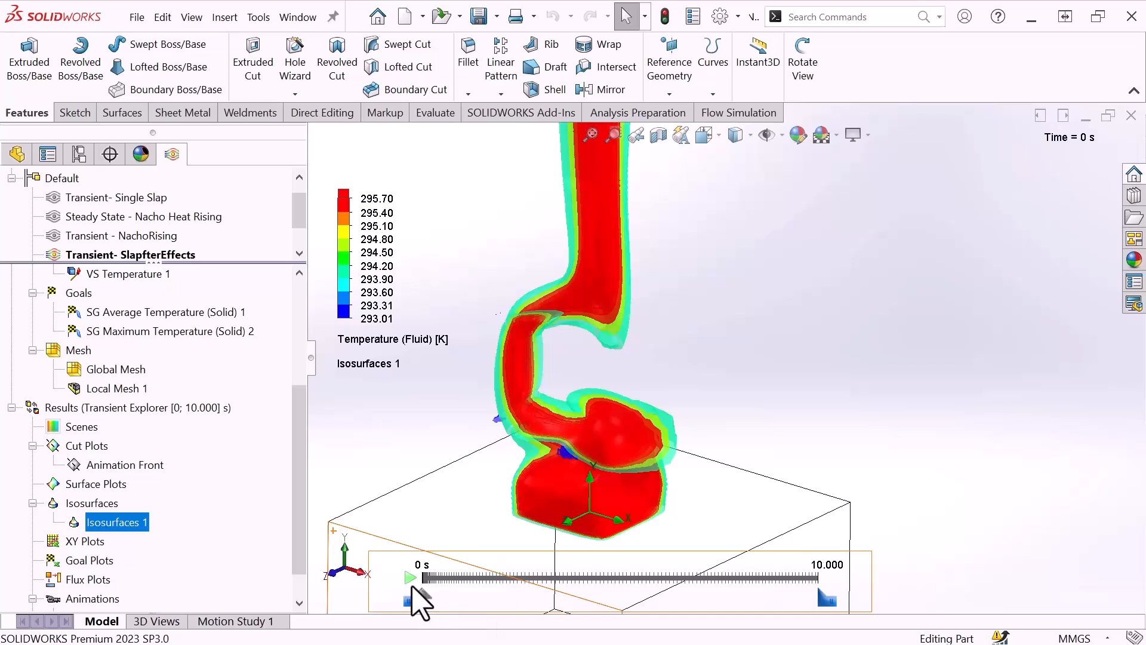
right_click(117, 522)
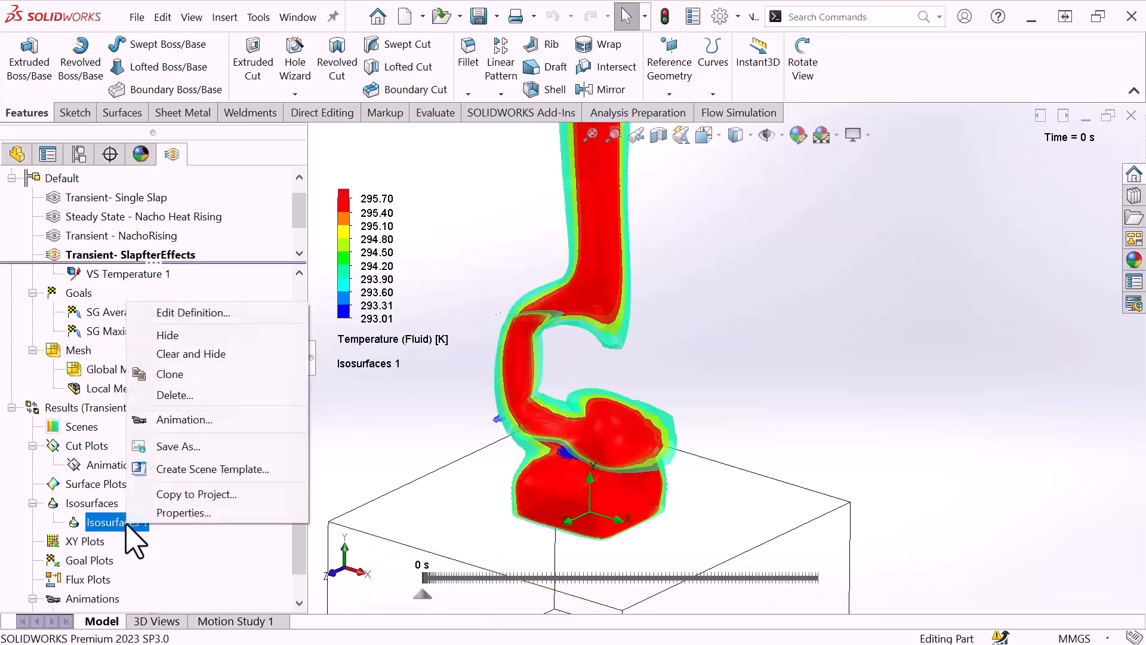
mouse_move(252, 432)
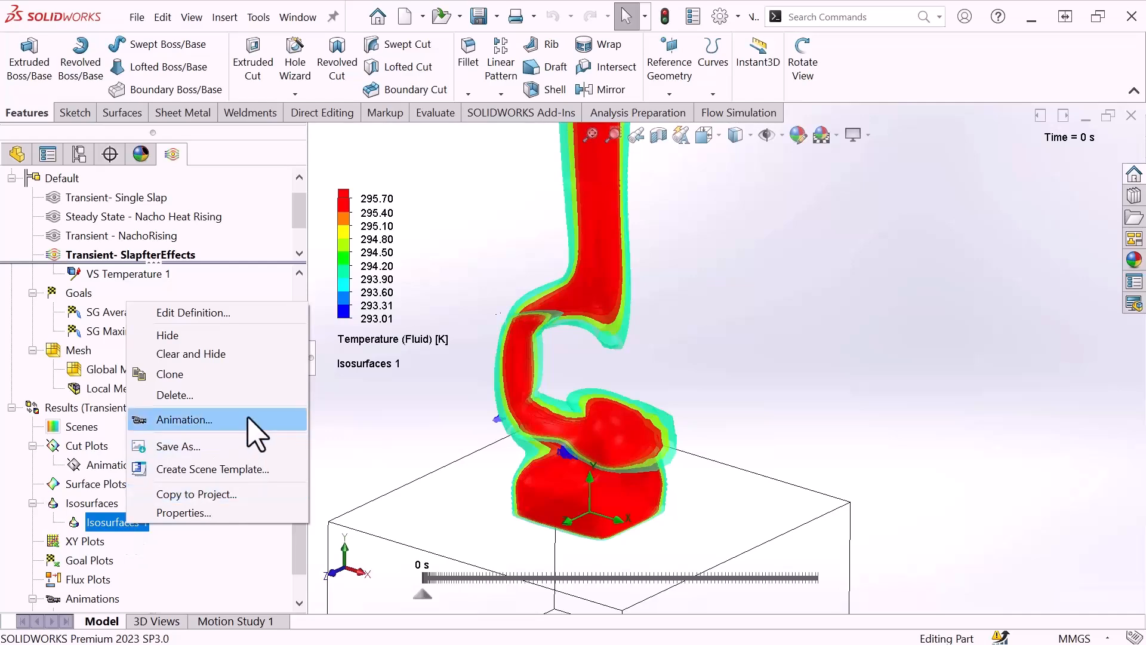
click(185, 420)
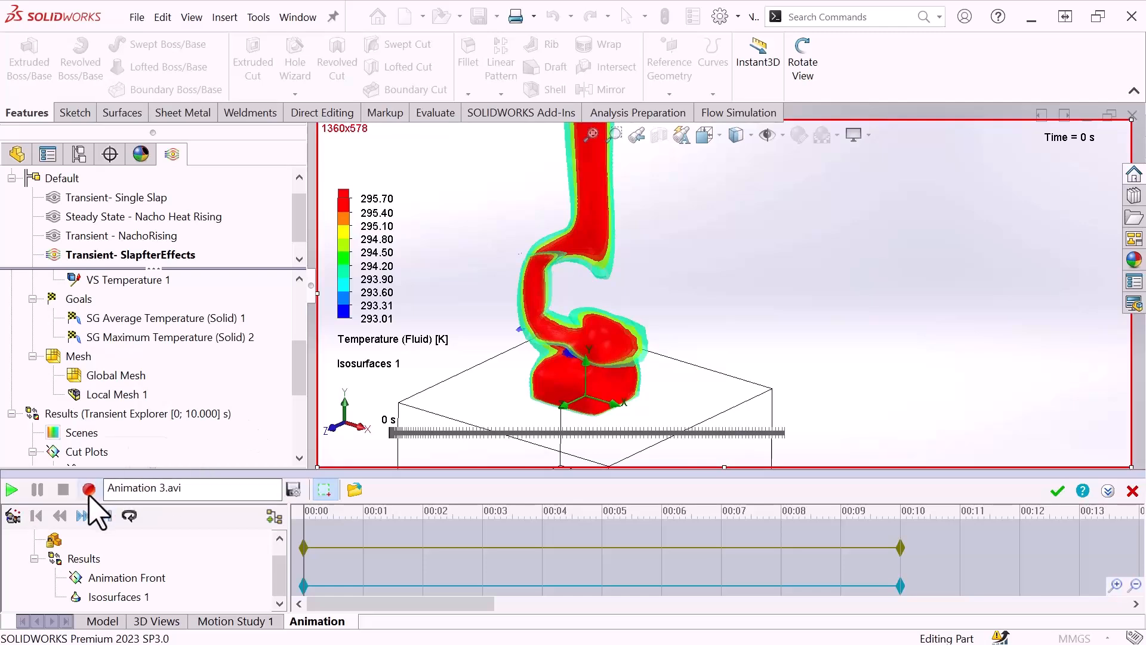
mouse_move(89, 489)
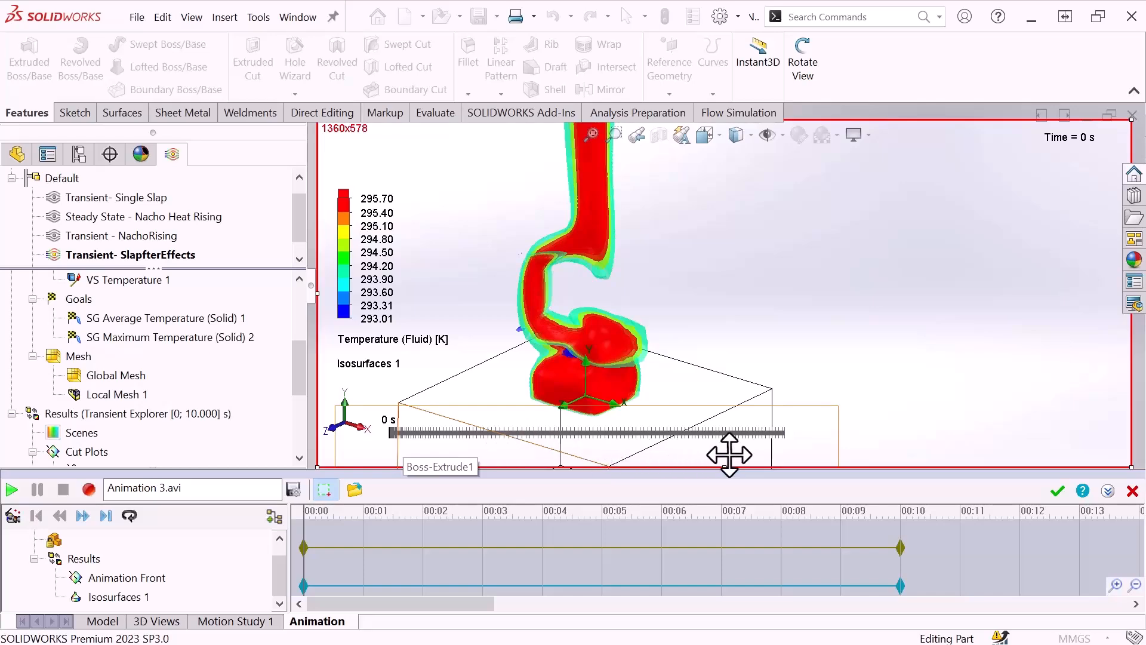
mouse_move(40, 533)
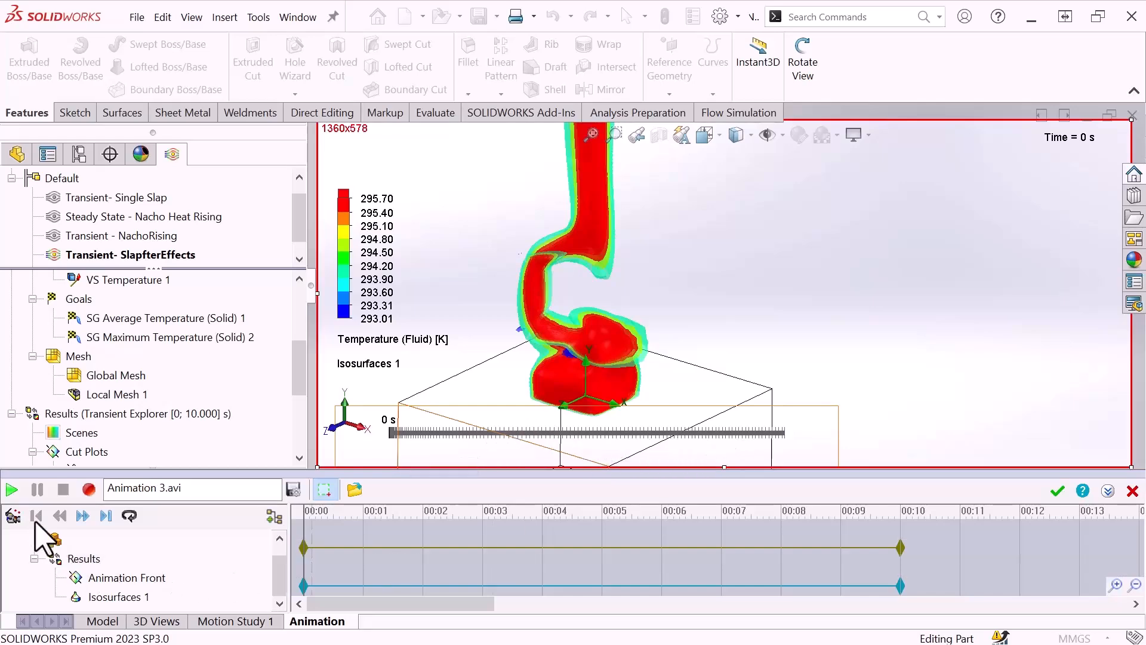
click(13, 517)
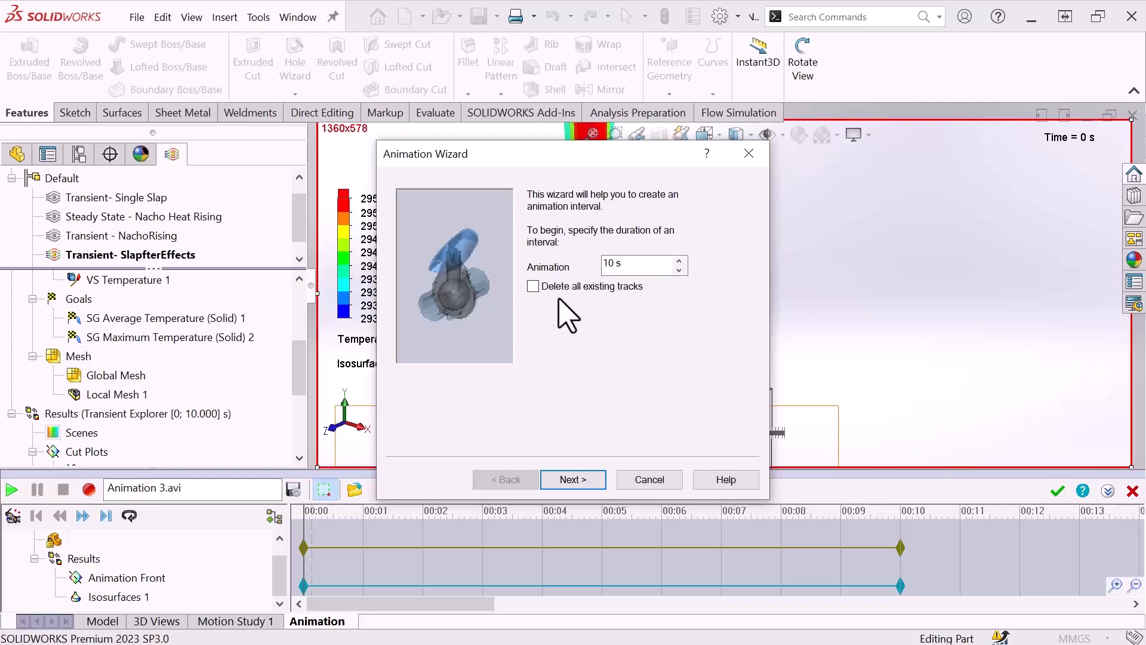
Build a 10 s Scenario animation over 0–10 s, deleting all existing tracks
click(533, 286)
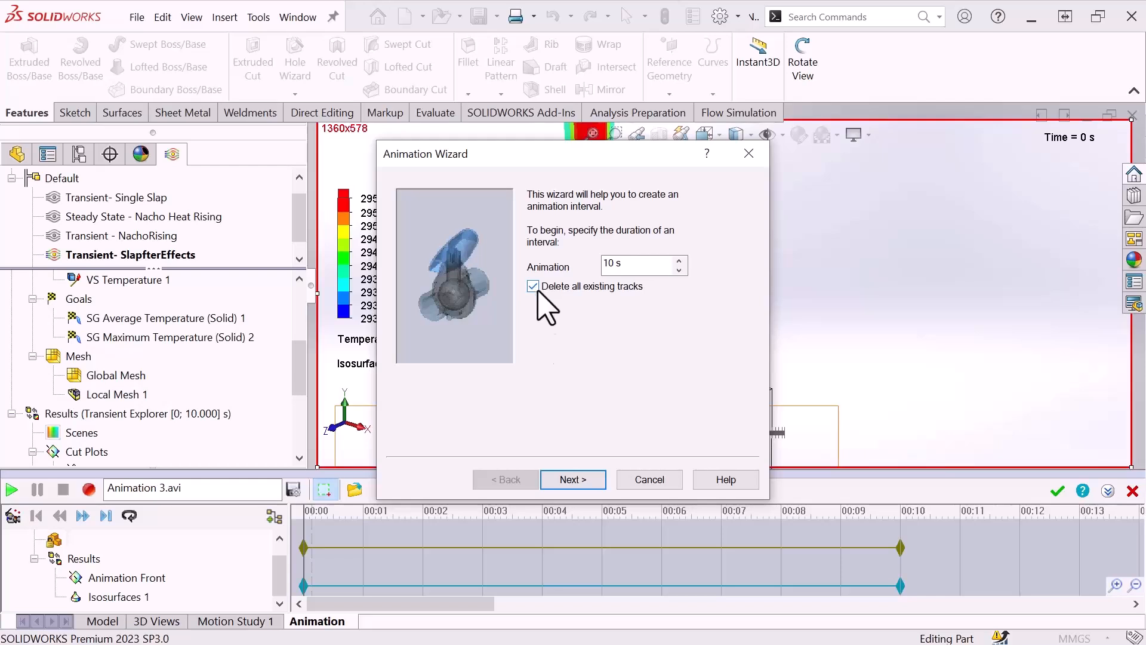
click(572, 479)
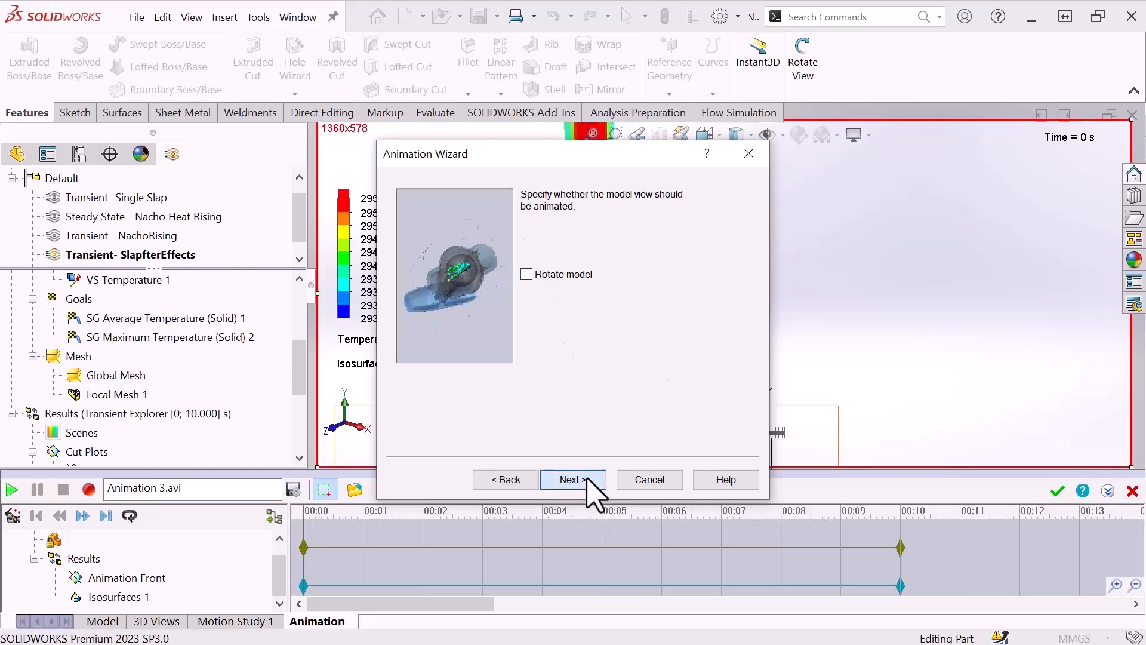
click(573, 479)
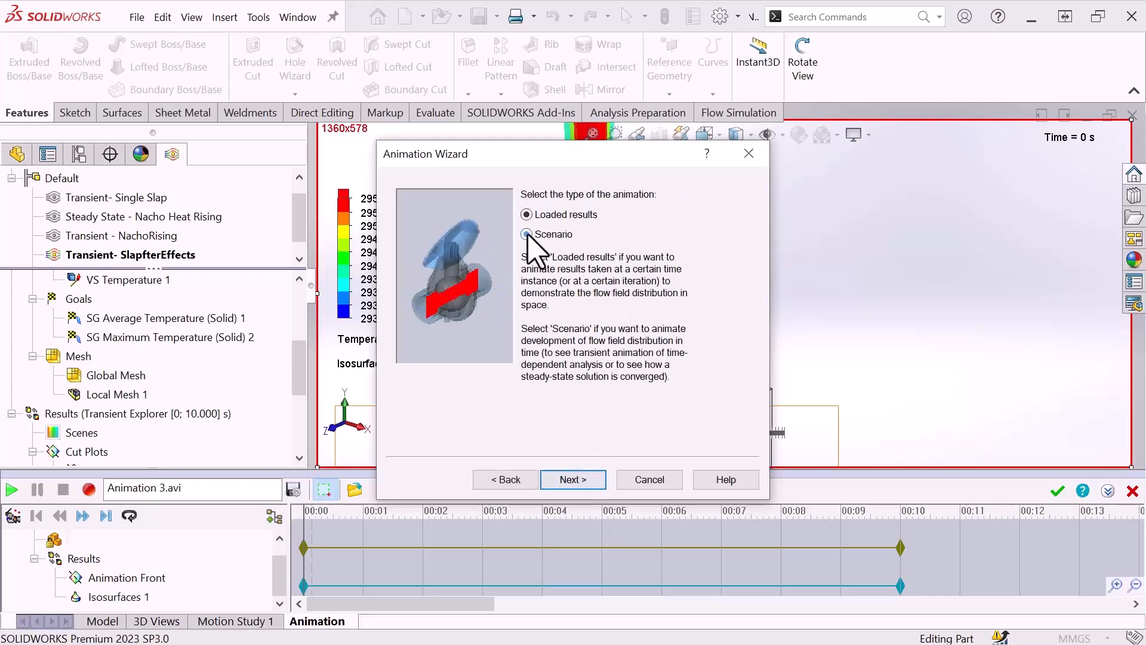
click(525, 234)
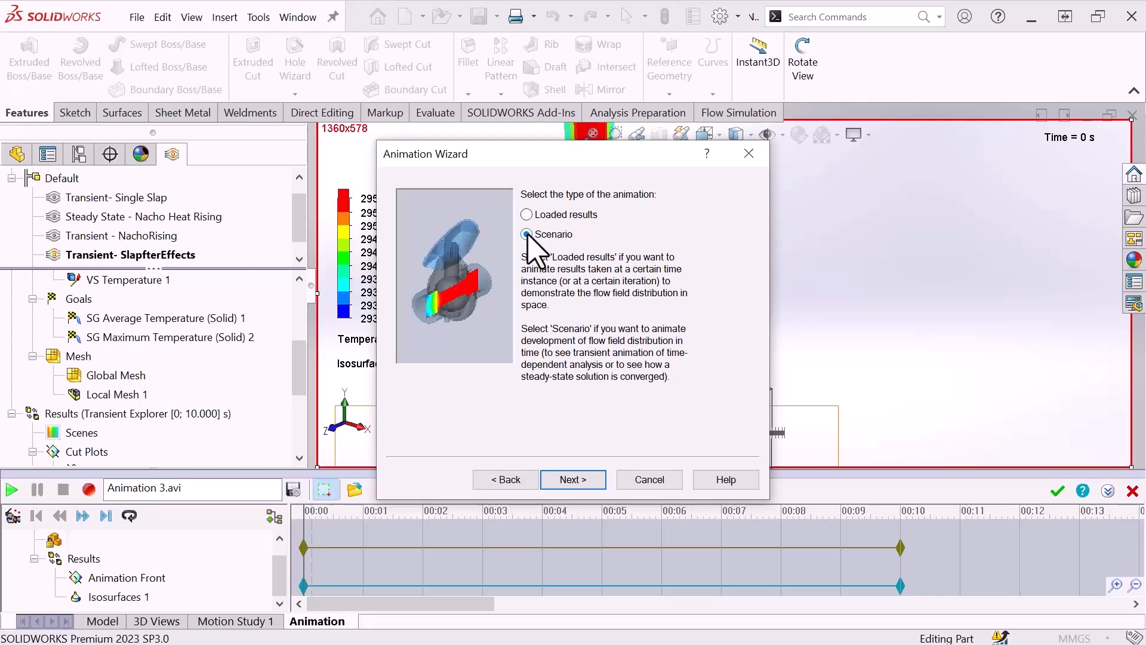
click(573, 479)
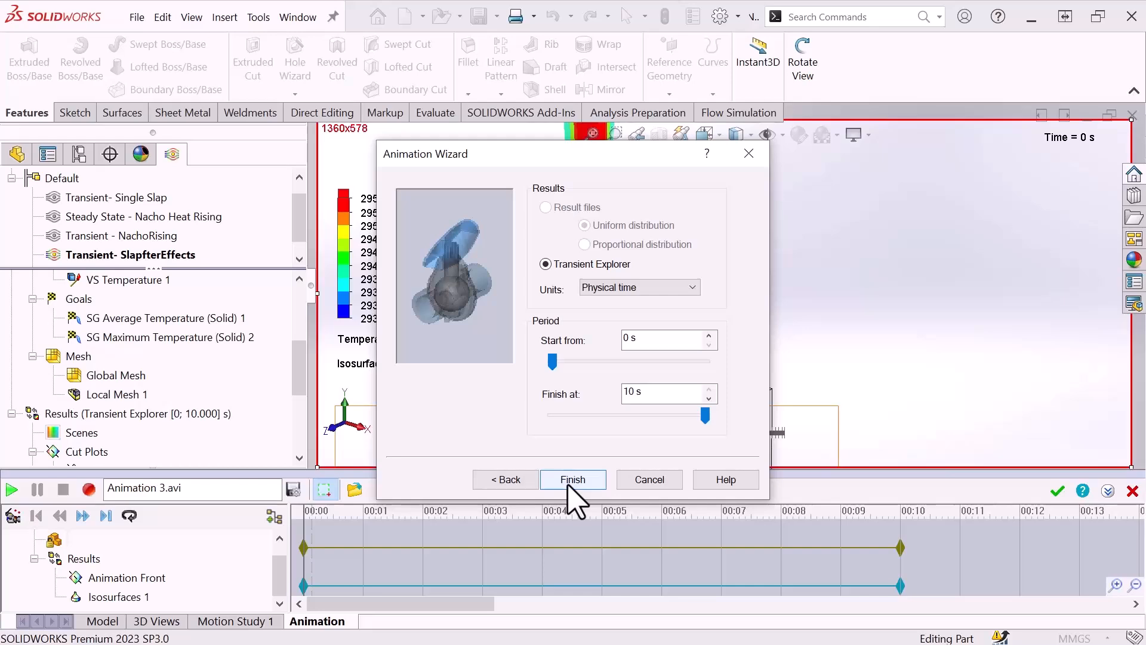
click(573, 480)
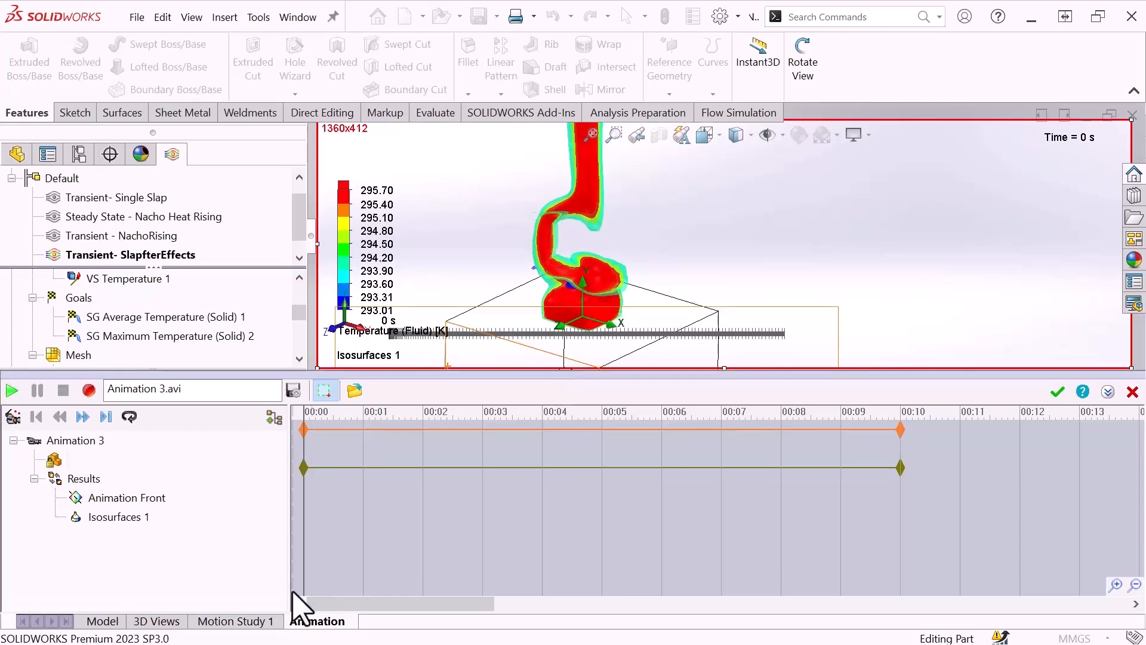
mouse_move(107, 531)
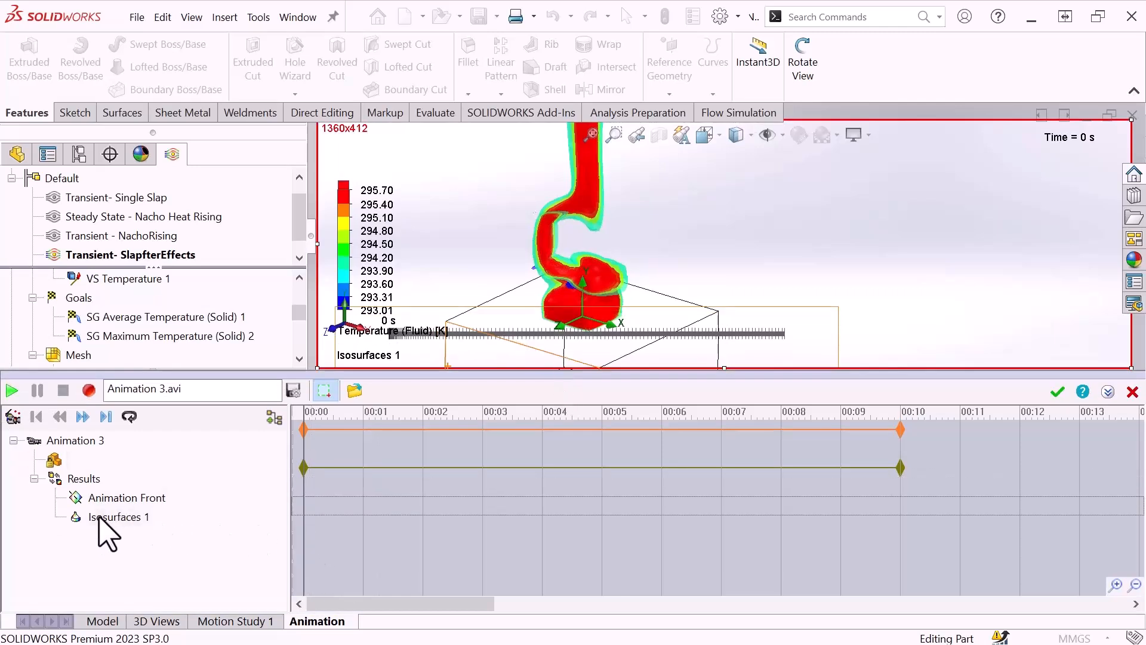
Insert a control point on the Isosurfaces 1 timeline row, creating its 0–10 s track
right_click(305, 519)
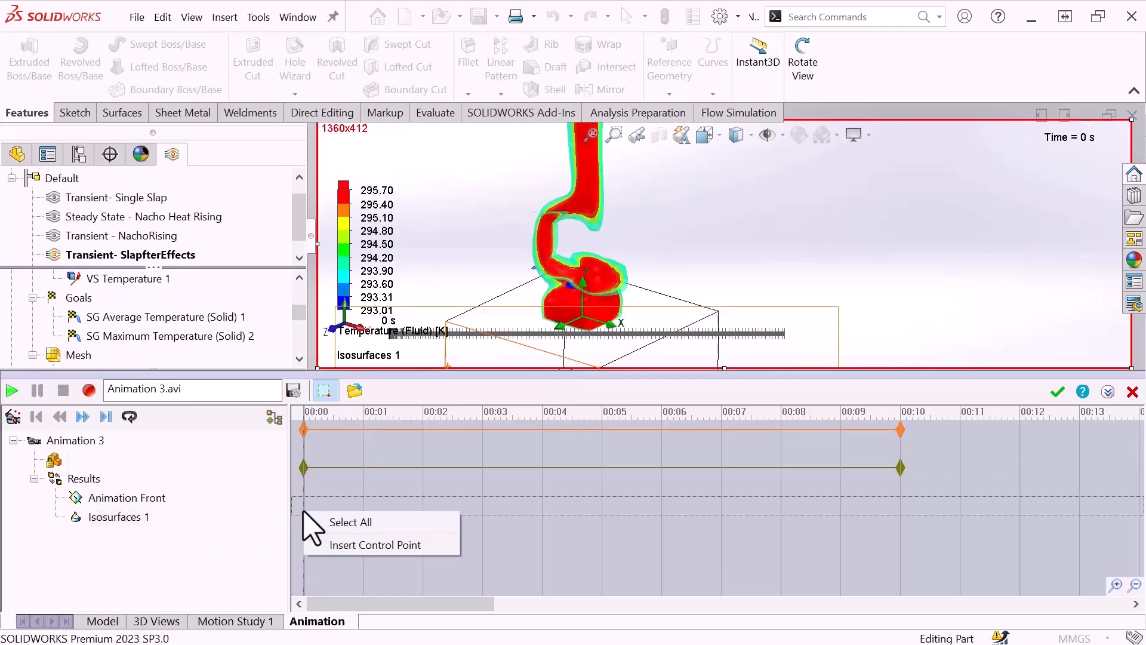
mouse_move(365, 544)
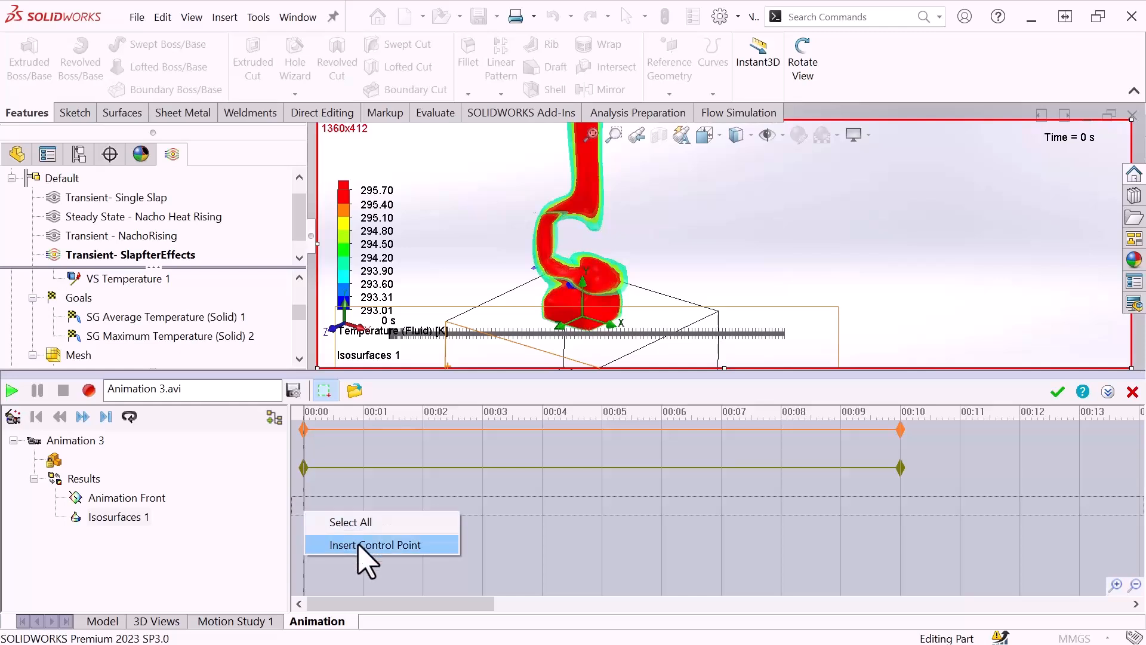
click(375, 544)
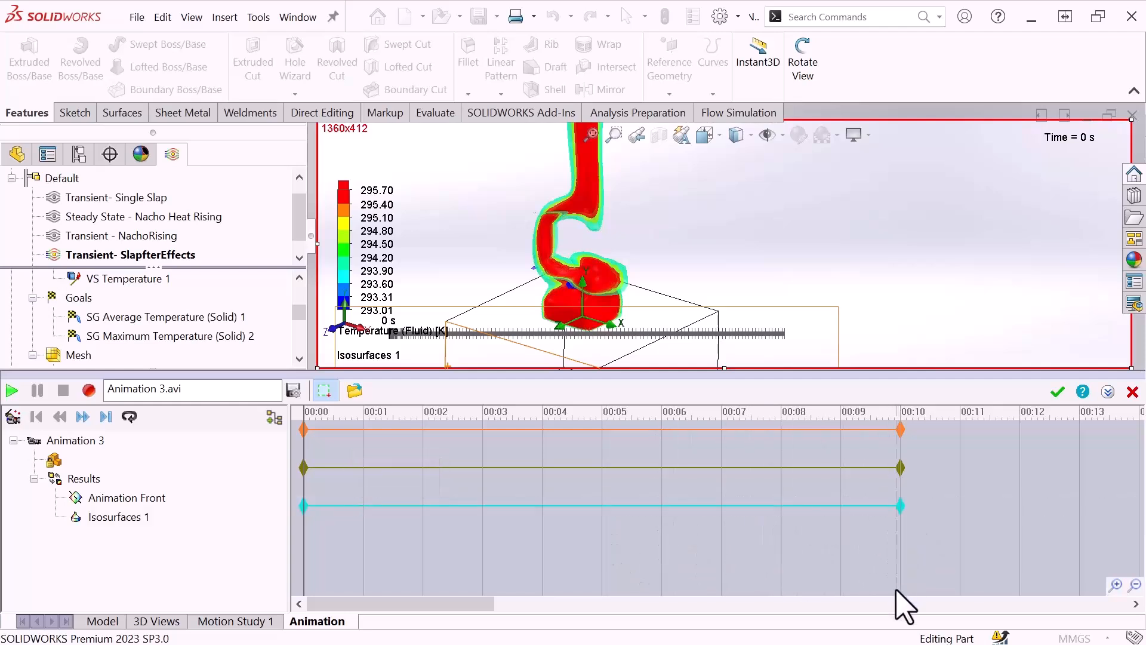
mouse_move(769, 375)
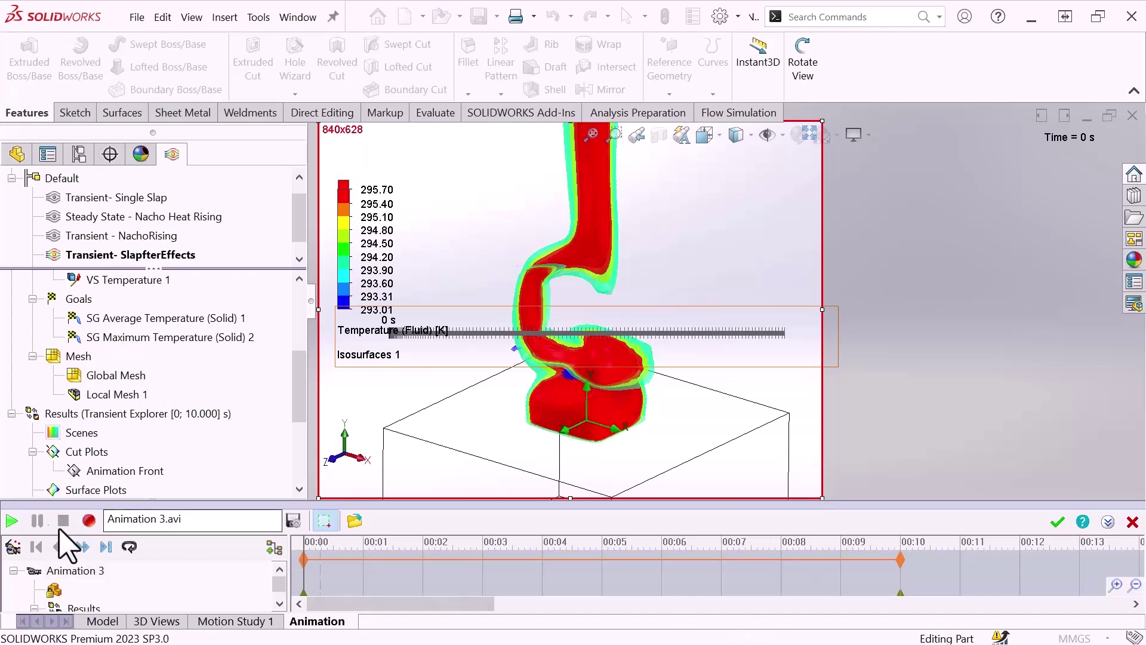
mouse_move(89, 520)
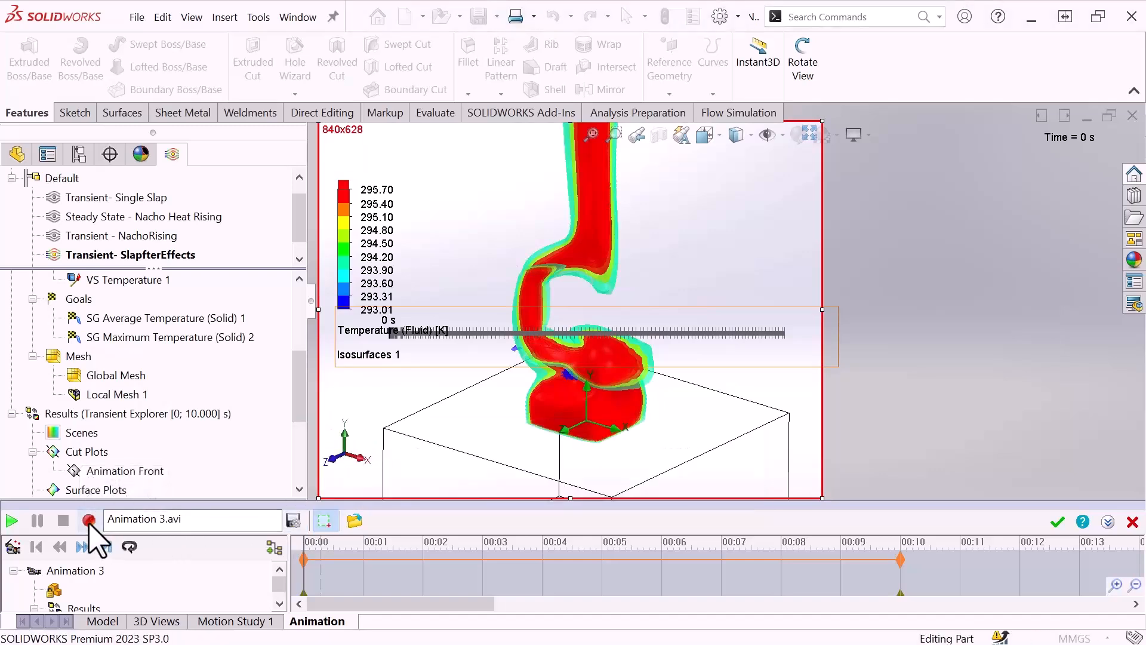
mouse_move(87, 521)
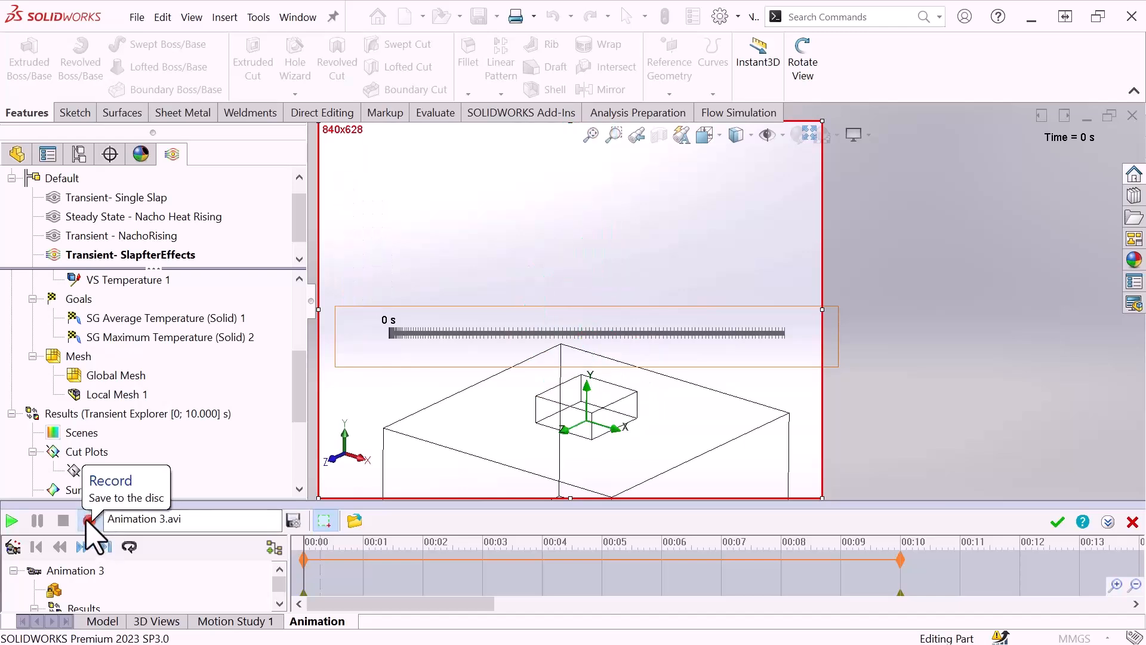
Start recording the isosurface animation to video, then stop it
click(12, 521)
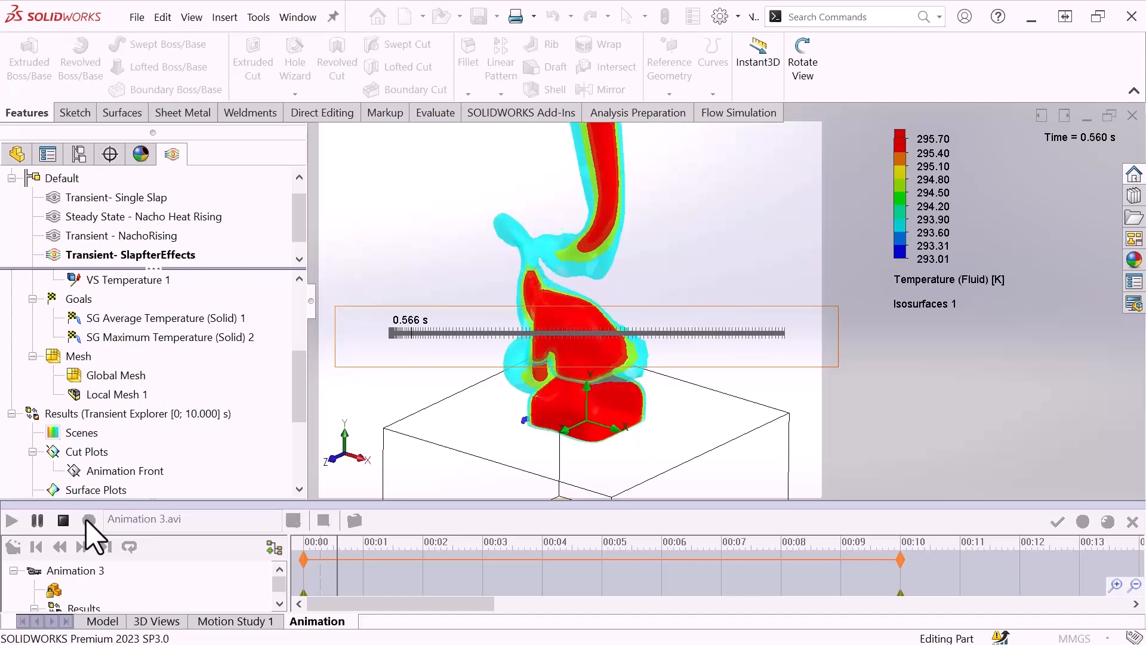
click(88, 519)
text(Iso)
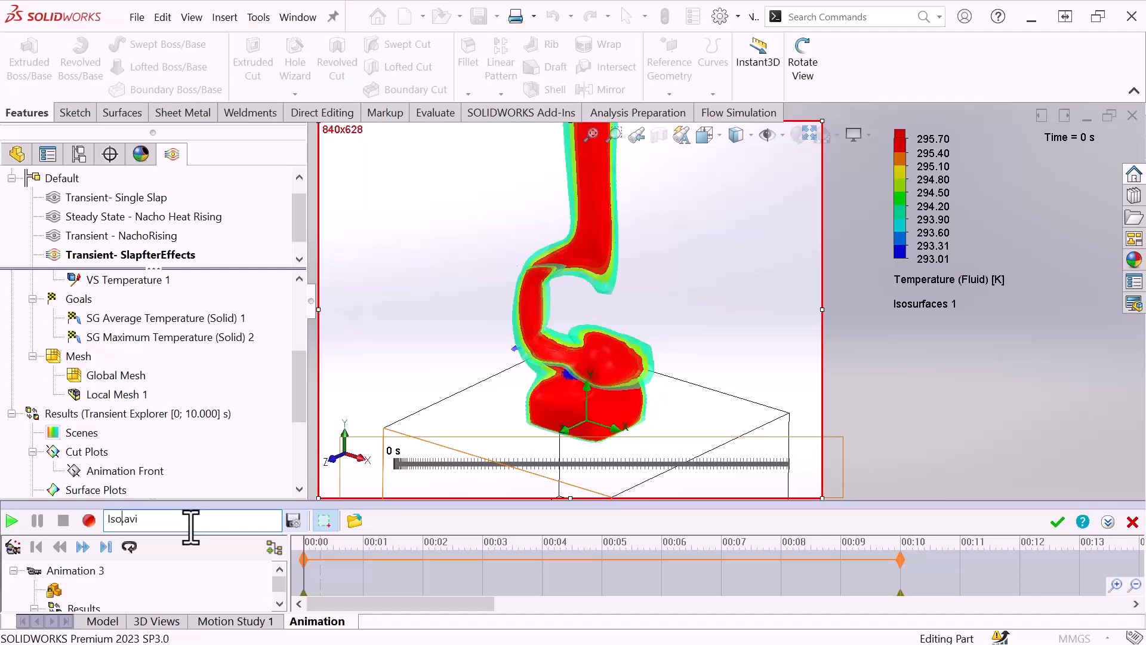
Rename the output to Iso Nacho.avi and record the full isosurface animation
text(Na)
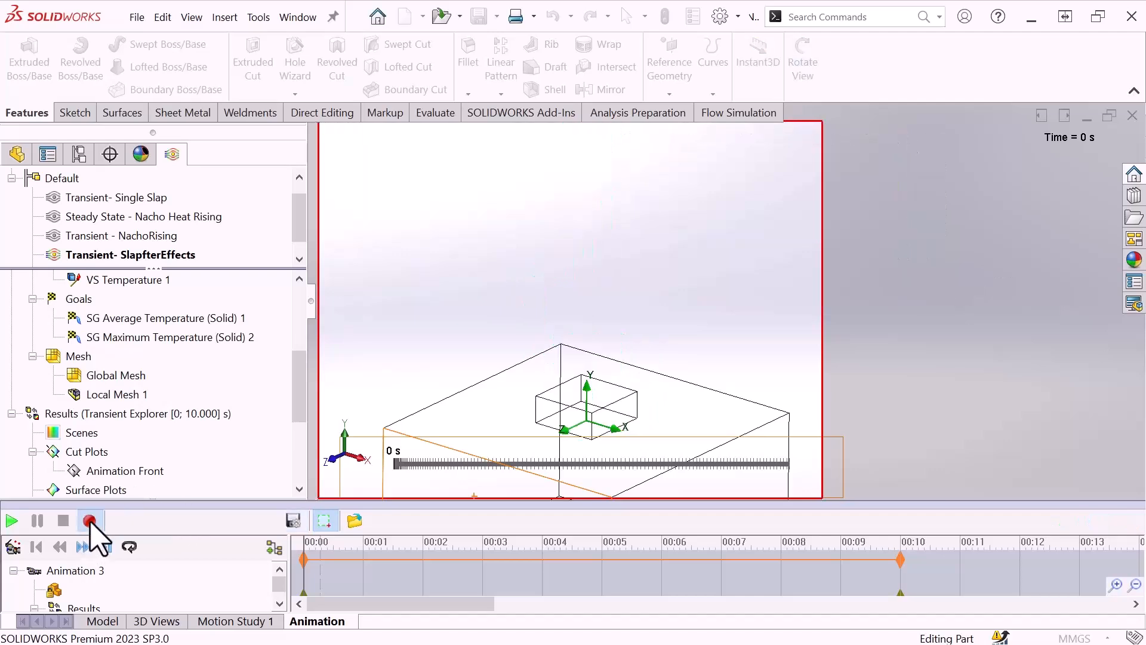
click(90, 520)
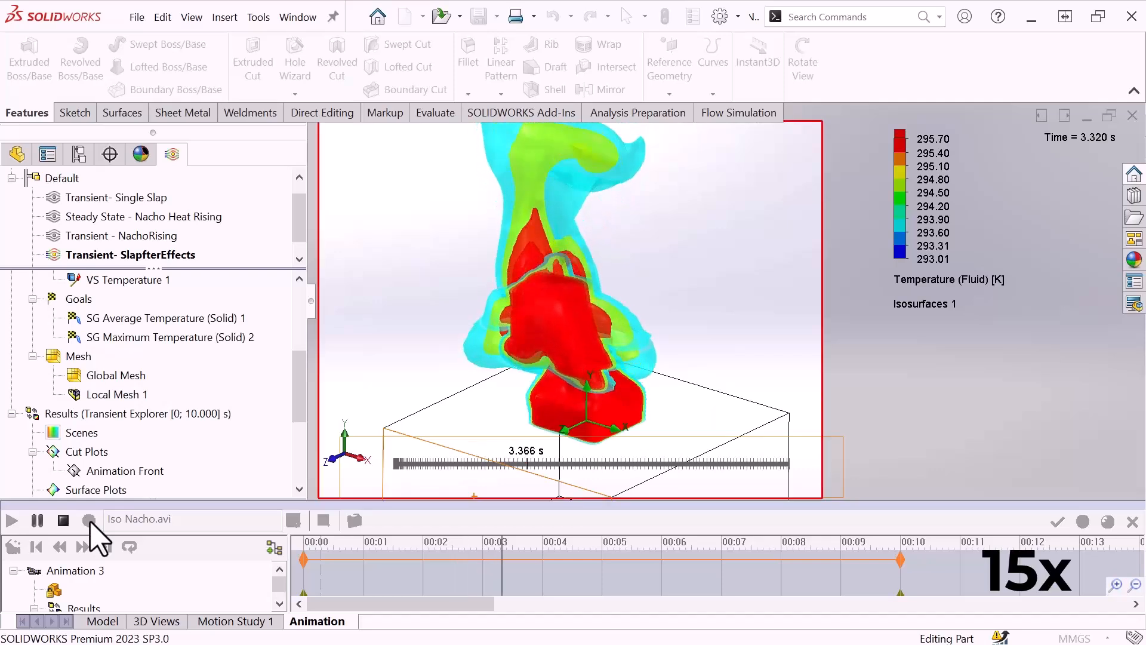
click(12, 520)
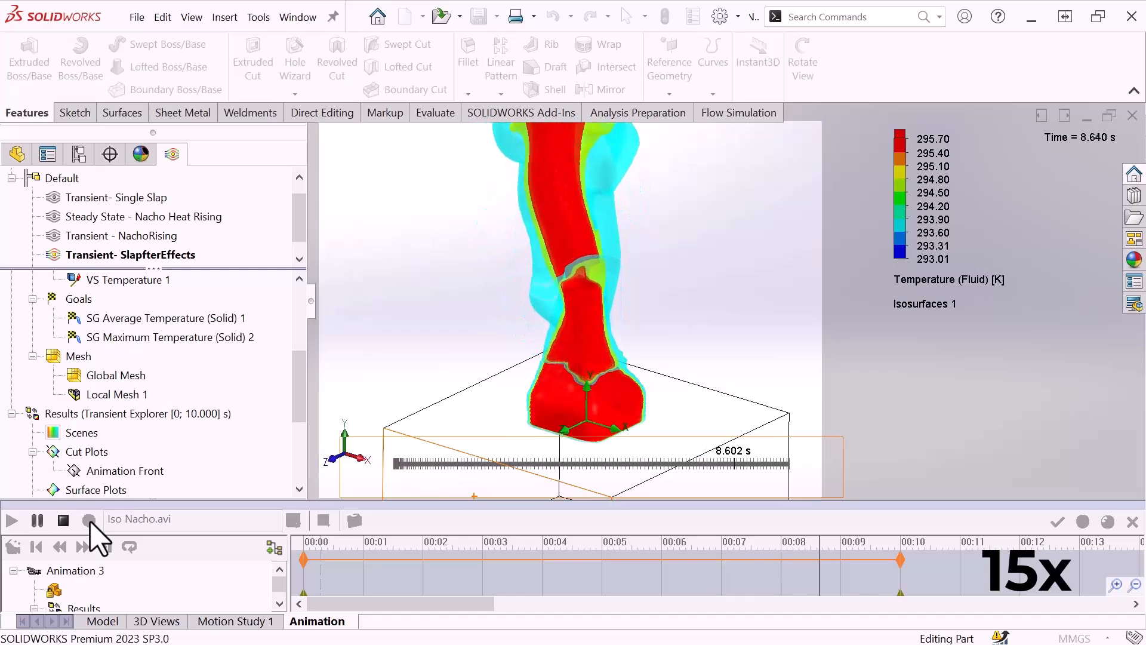
click(87, 520)
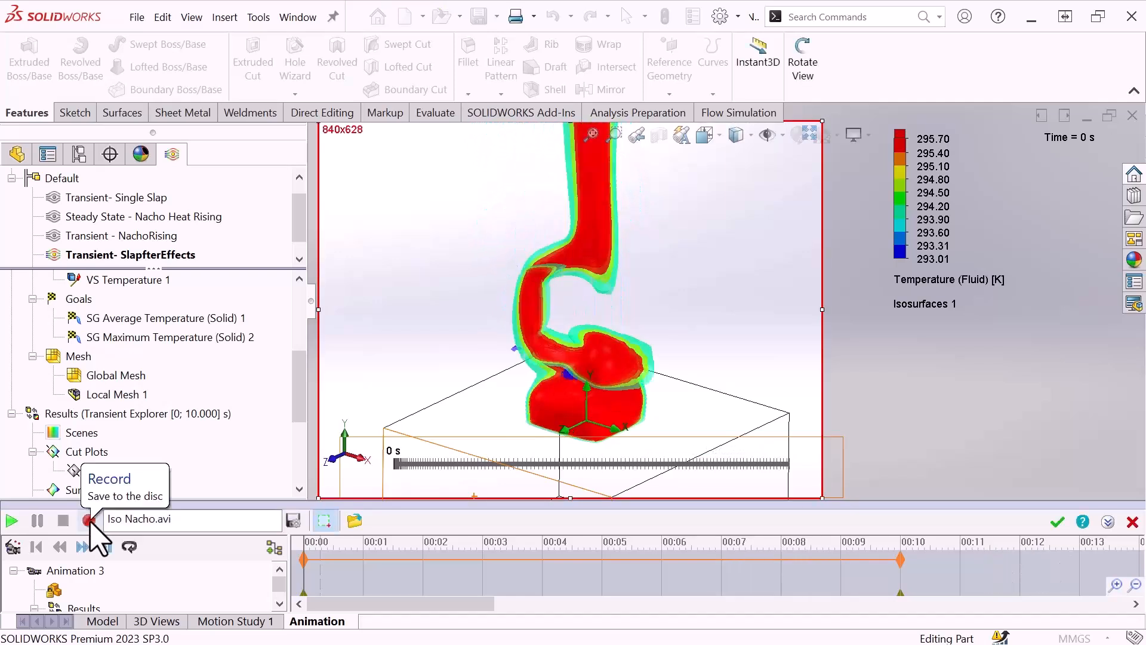
mouse_move(355, 520)
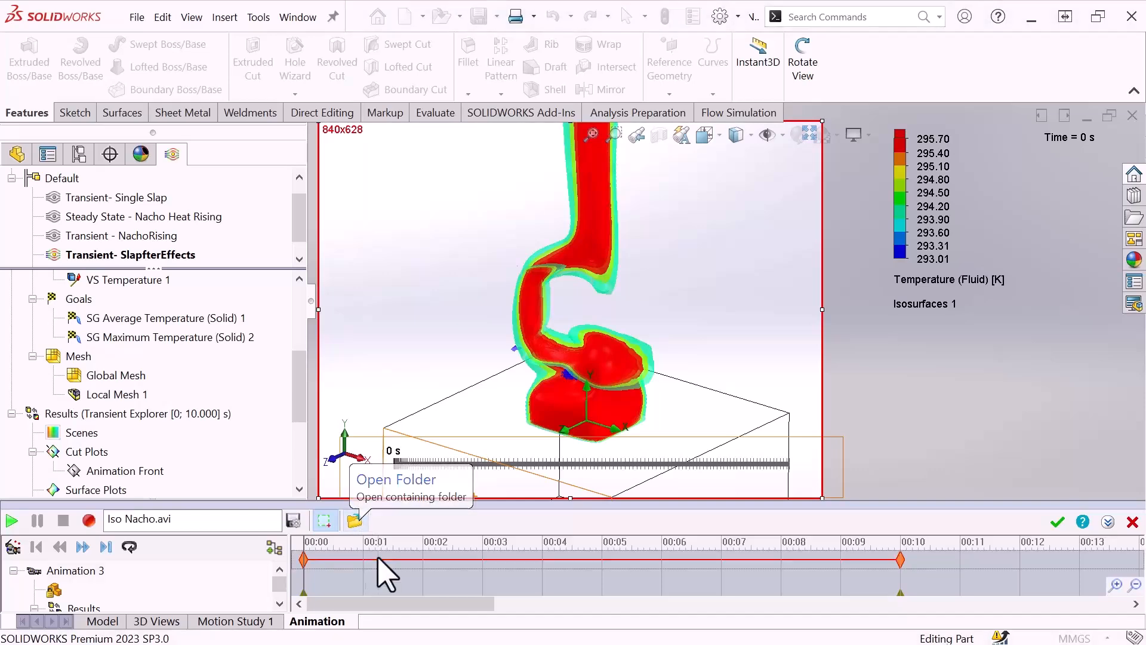
Open the output folder and play Iso Nacho.avi in Media Player
click(11, 520)
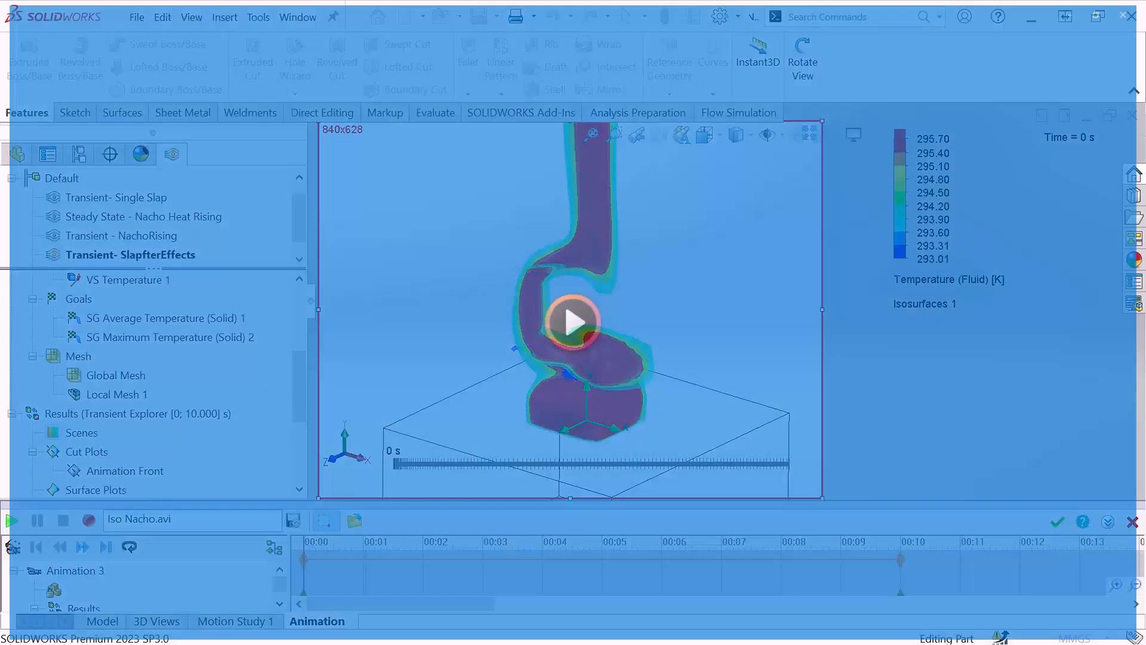
click(572, 321)
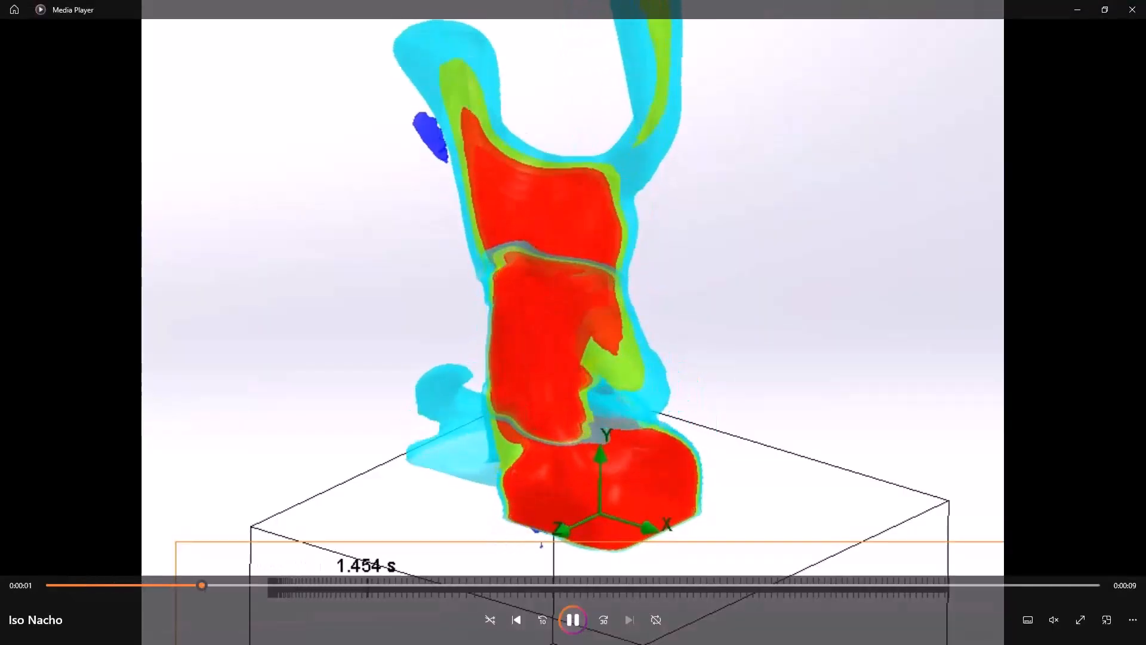